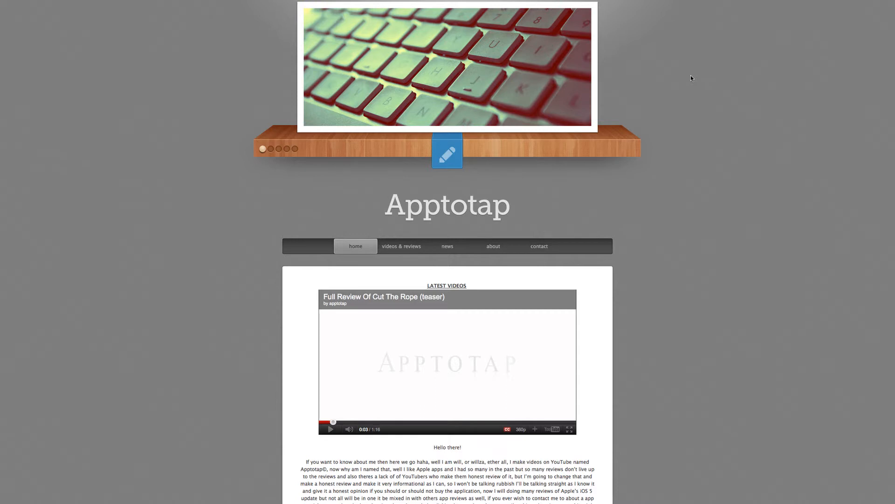
- From the videos & reviews menu, go to the 'my honest reviews' page listing Cut The Rope and Apple Newsstand
left_click(270, 149)
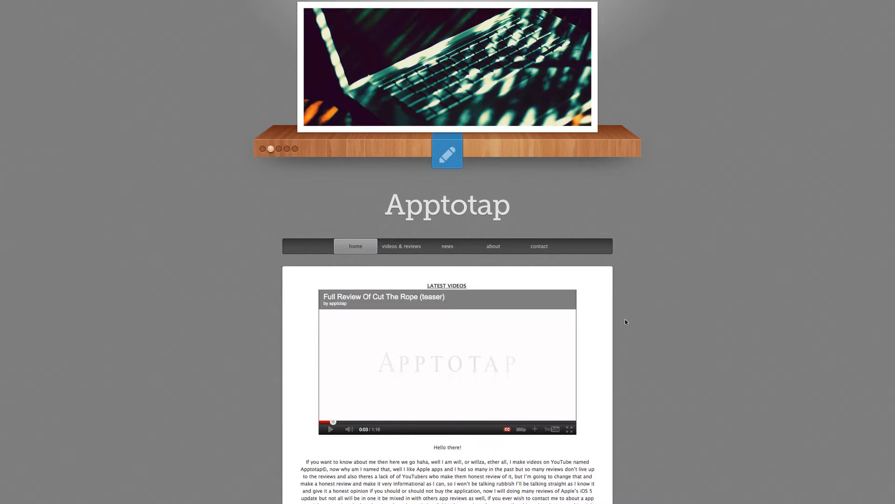
left_click(278, 150)
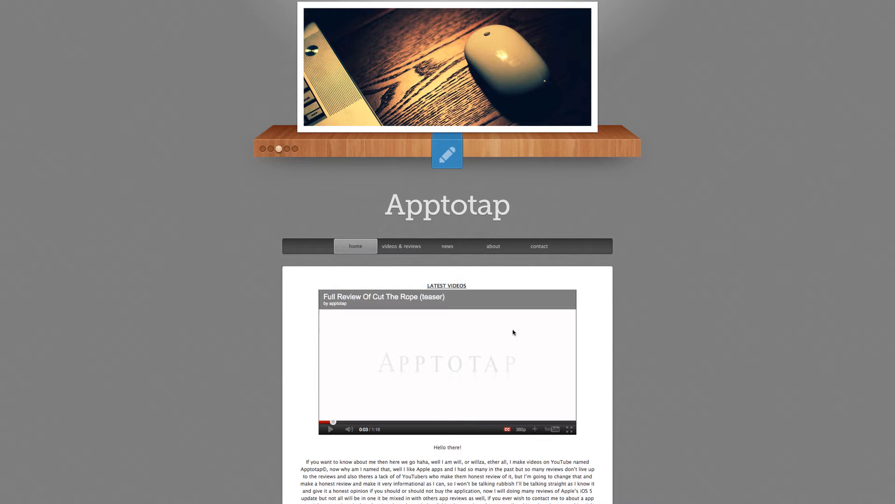
scroll("down", 3)
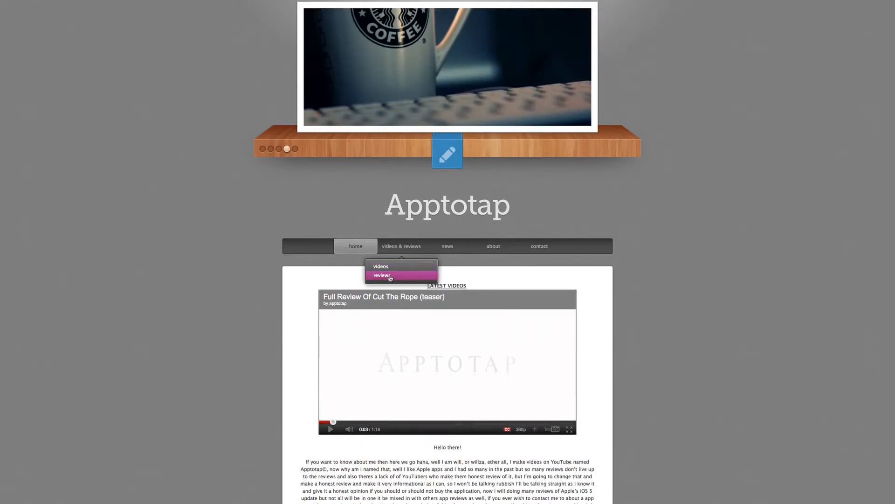
left_click(381, 275)
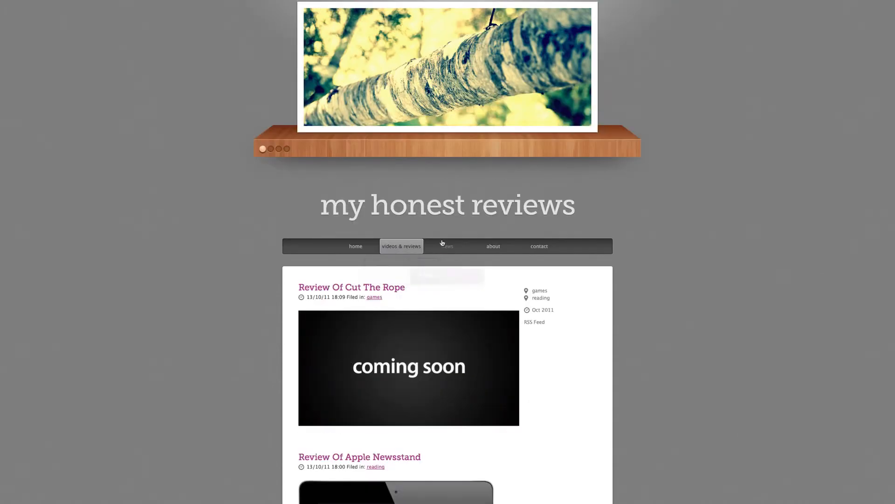
mouse_move(447, 249)
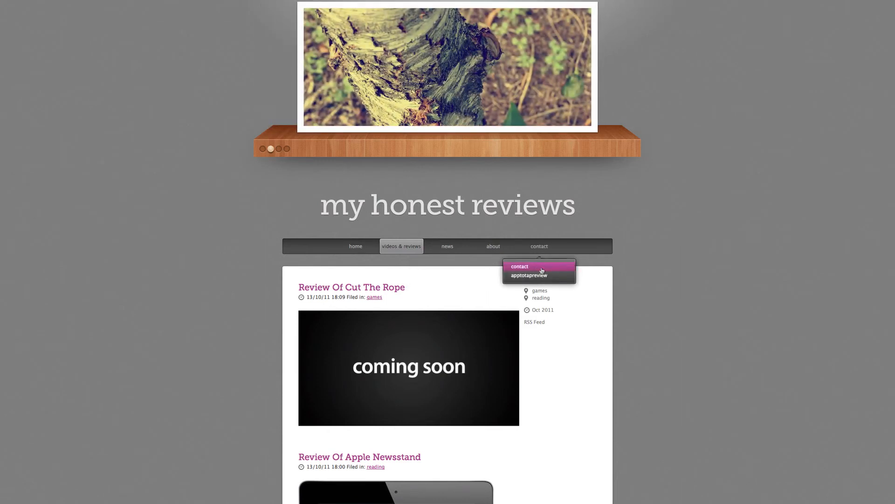
- Reach the 'got a app for me to tap?' form, focus the email and application name fields, and send with 'lets tap!'
left_click(519, 267)
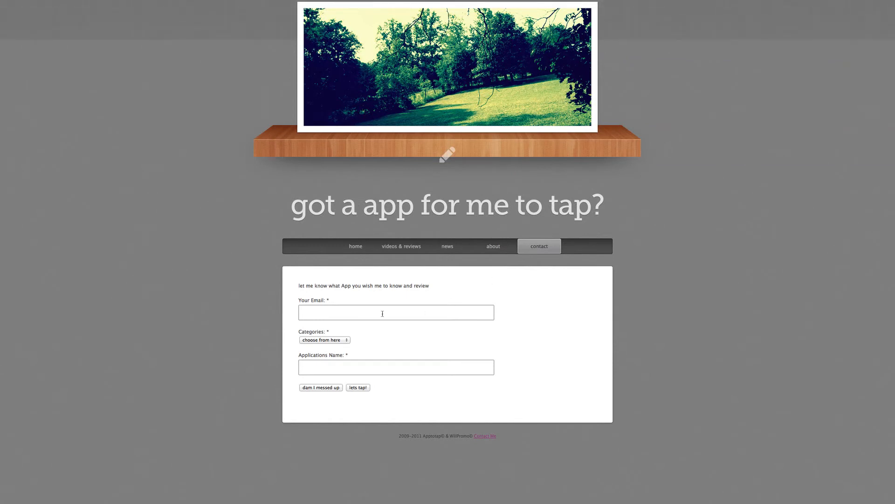
left_click(324, 340)
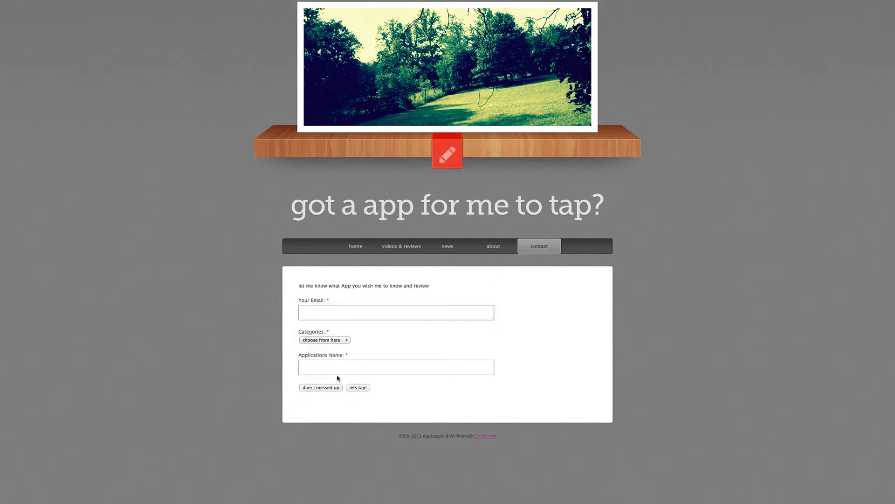
left_click(396, 367)
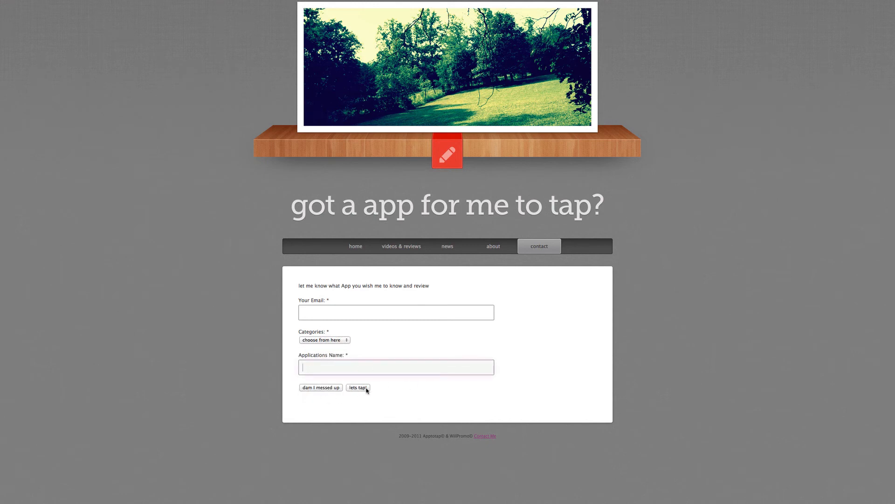
left_click(538, 245)
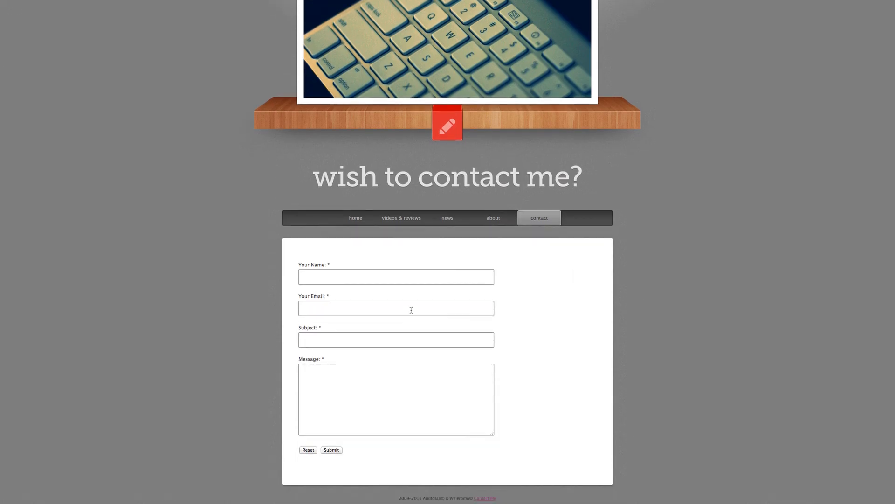
mouse_move(356, 218)
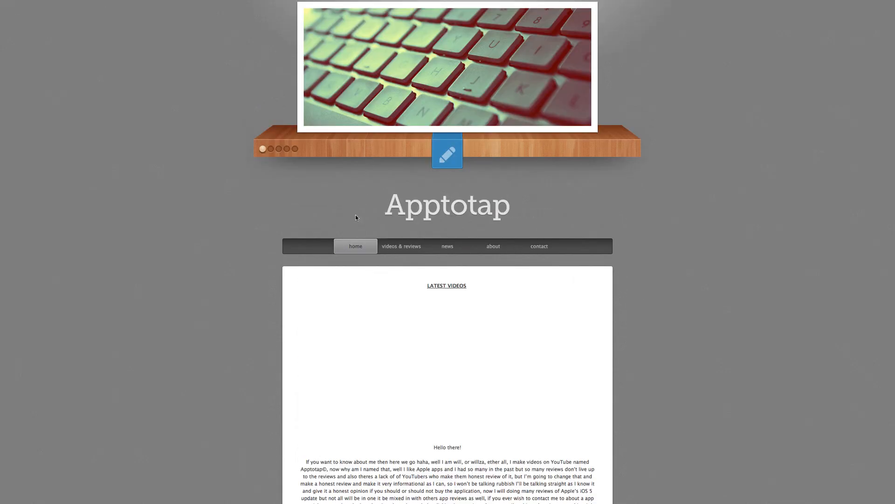
- Play the latest video embedded on the home page
left_click(447, 361)
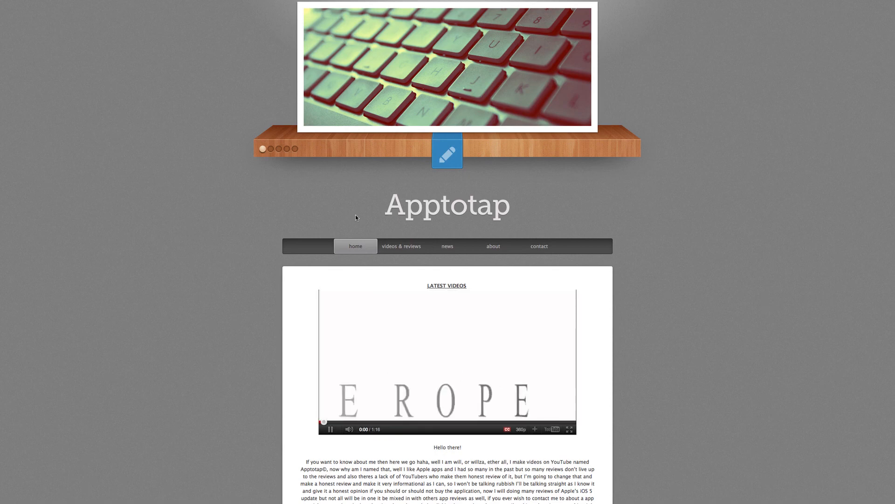